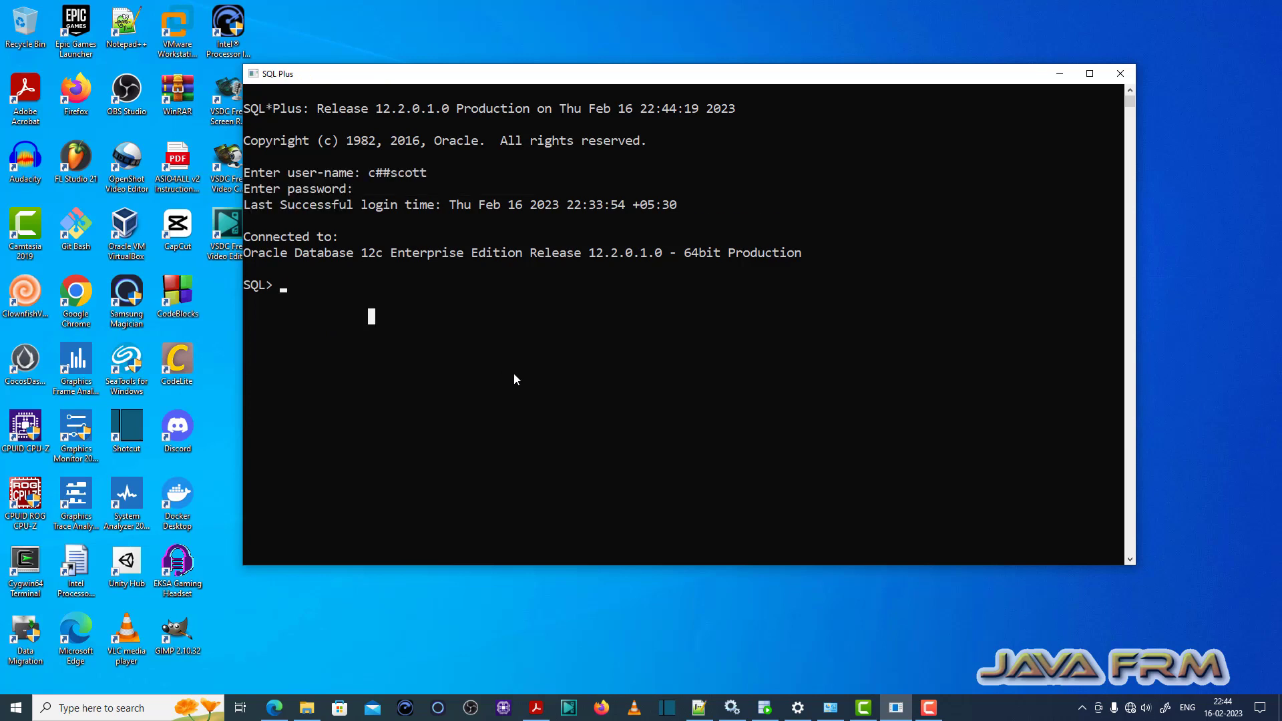
Create table usercomments with a single comments varchar2(4000) column at the SQL> prompt
{"action": "type", "text": "create table use"}
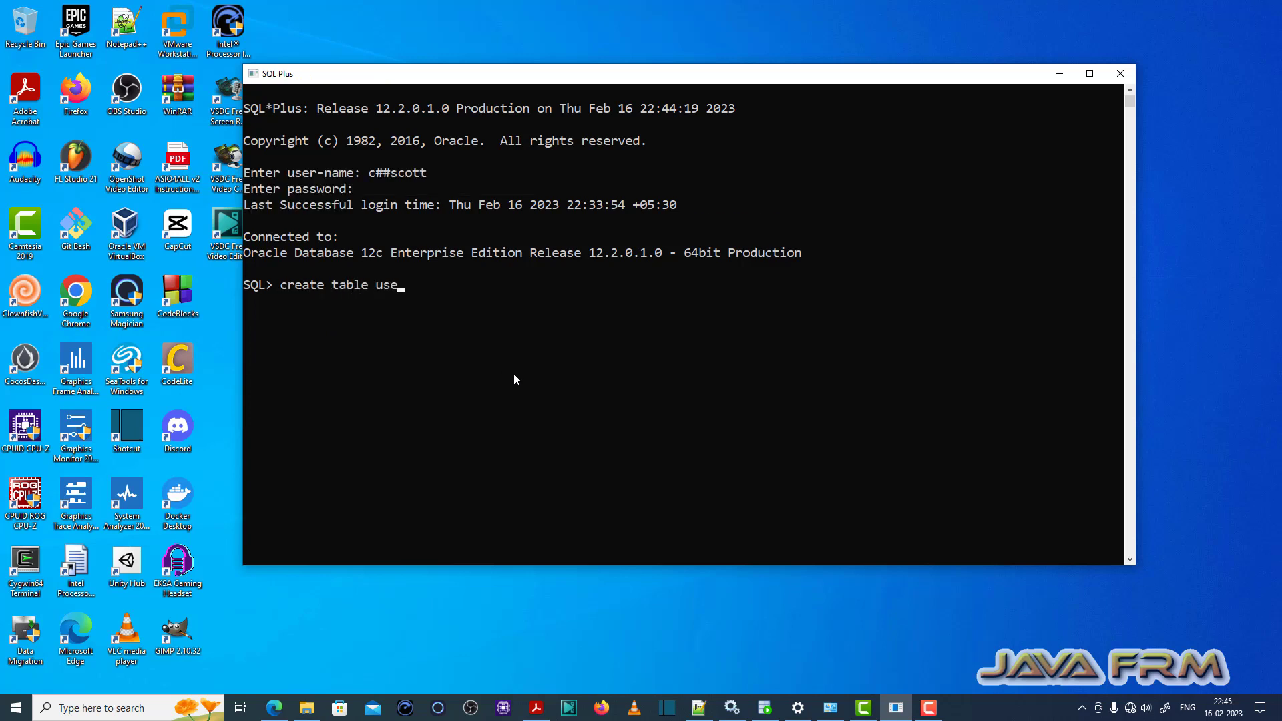
{"action": "type", "text": "rcomments"}
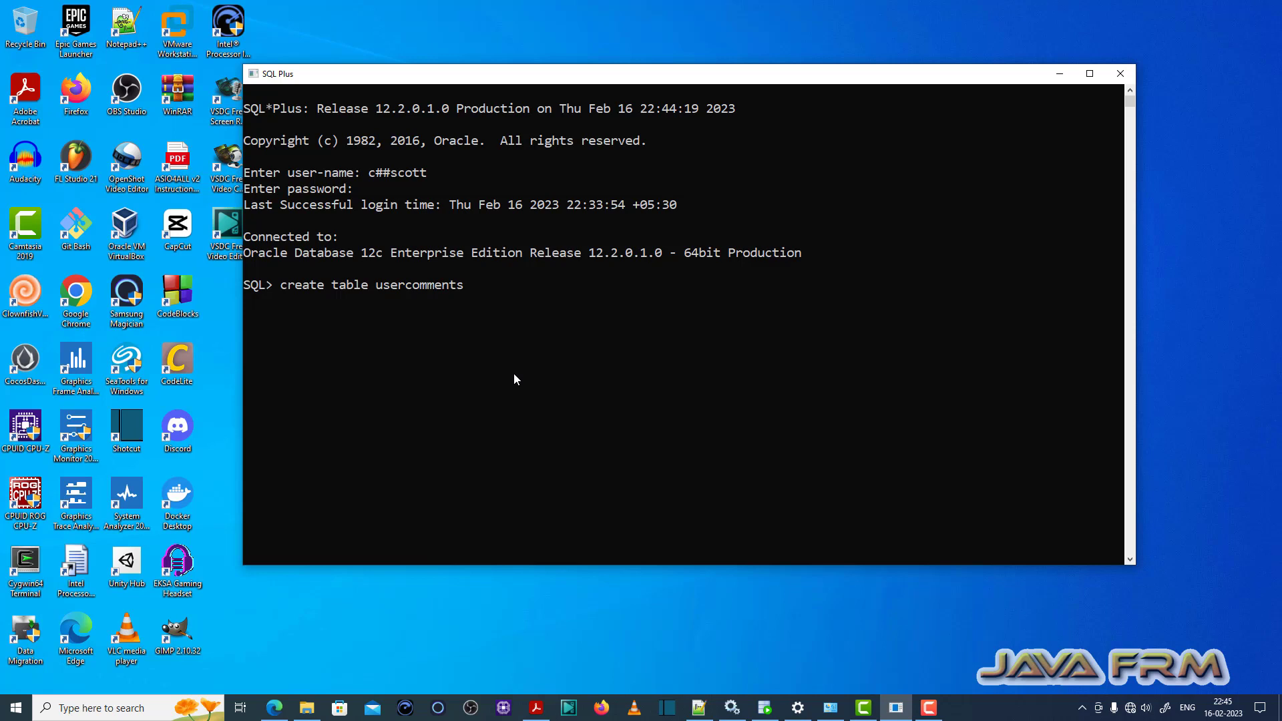
{"action": "type", "text": "("}
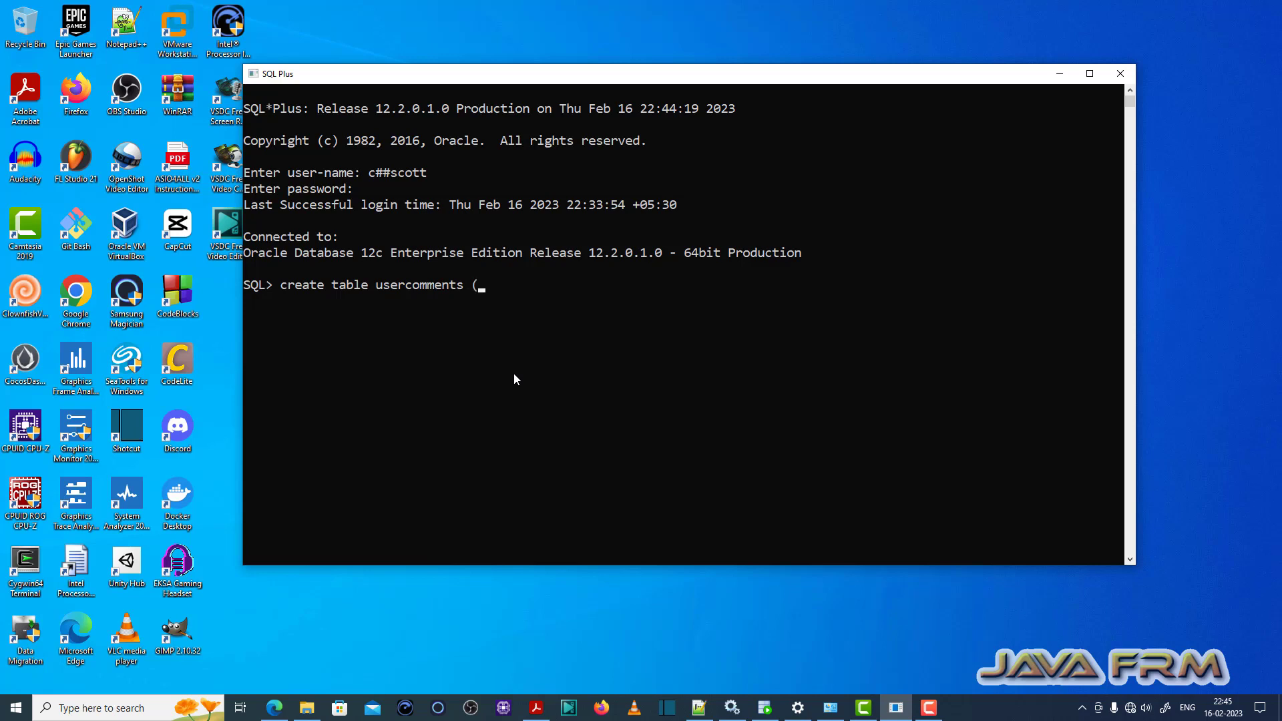
{"action": "type", "text": "comments var"}
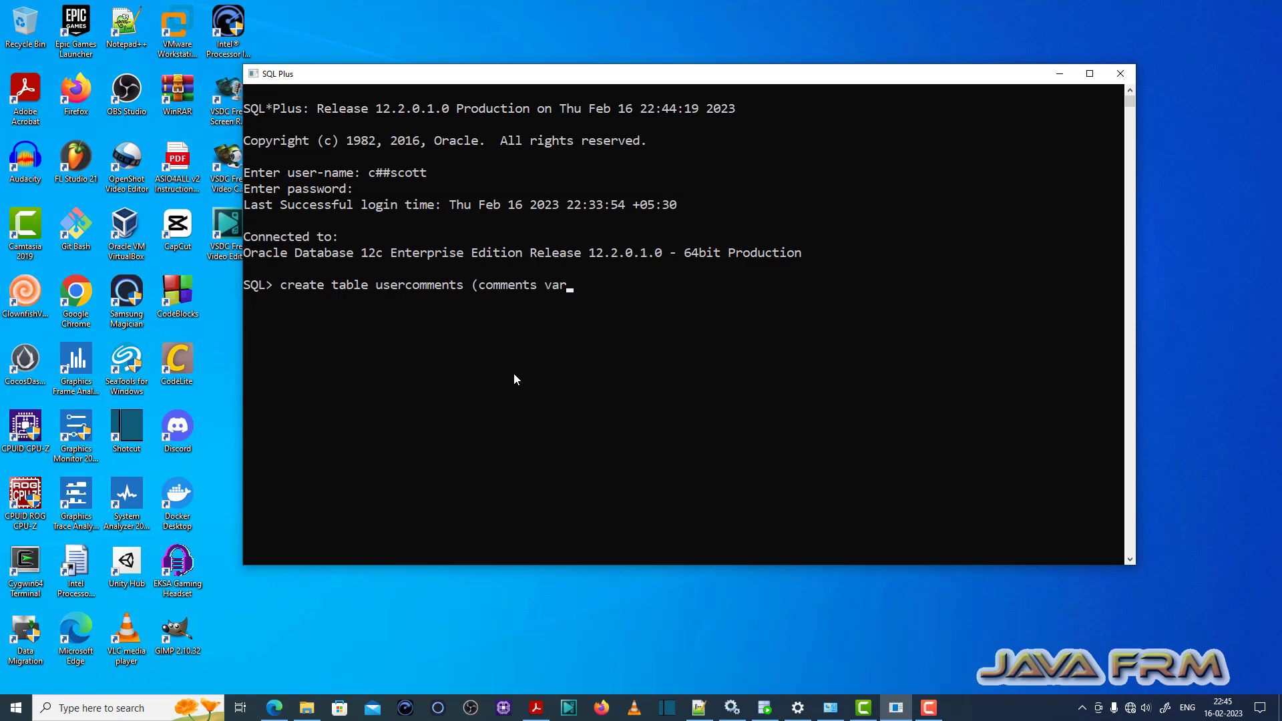
{"action": "type", "text": "char2("}
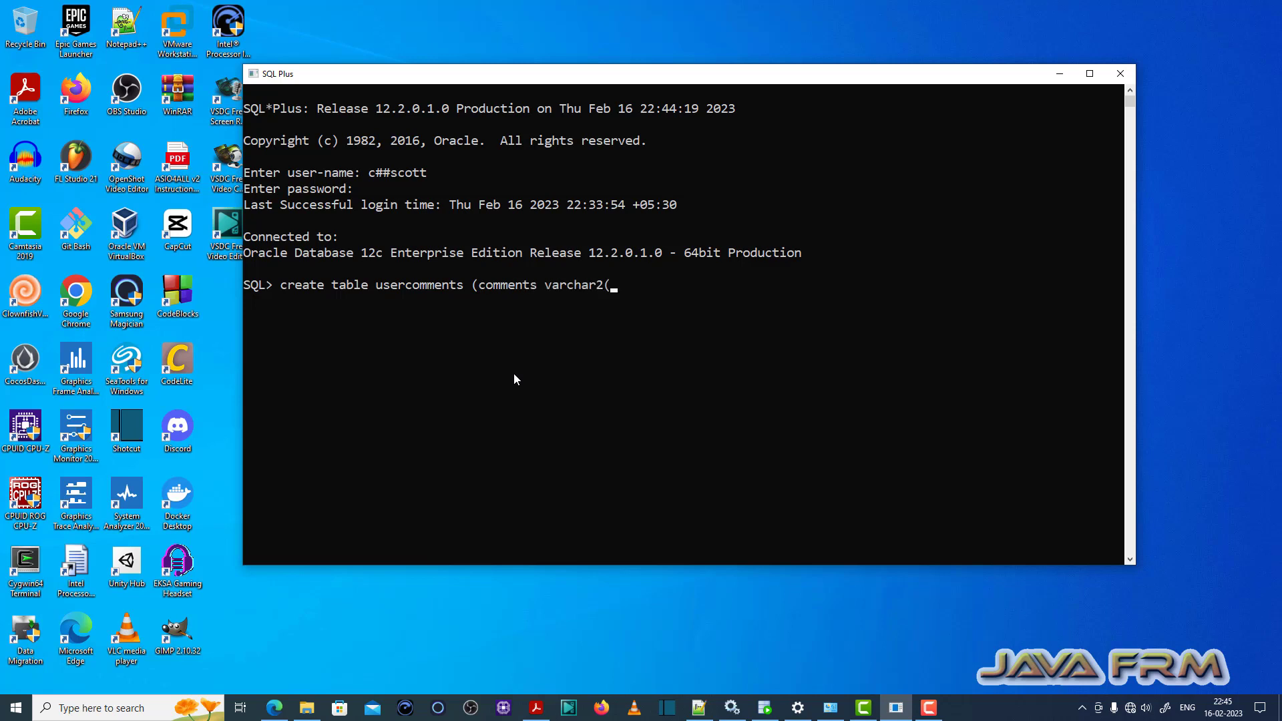
{"action": "type", "text": "4000"}
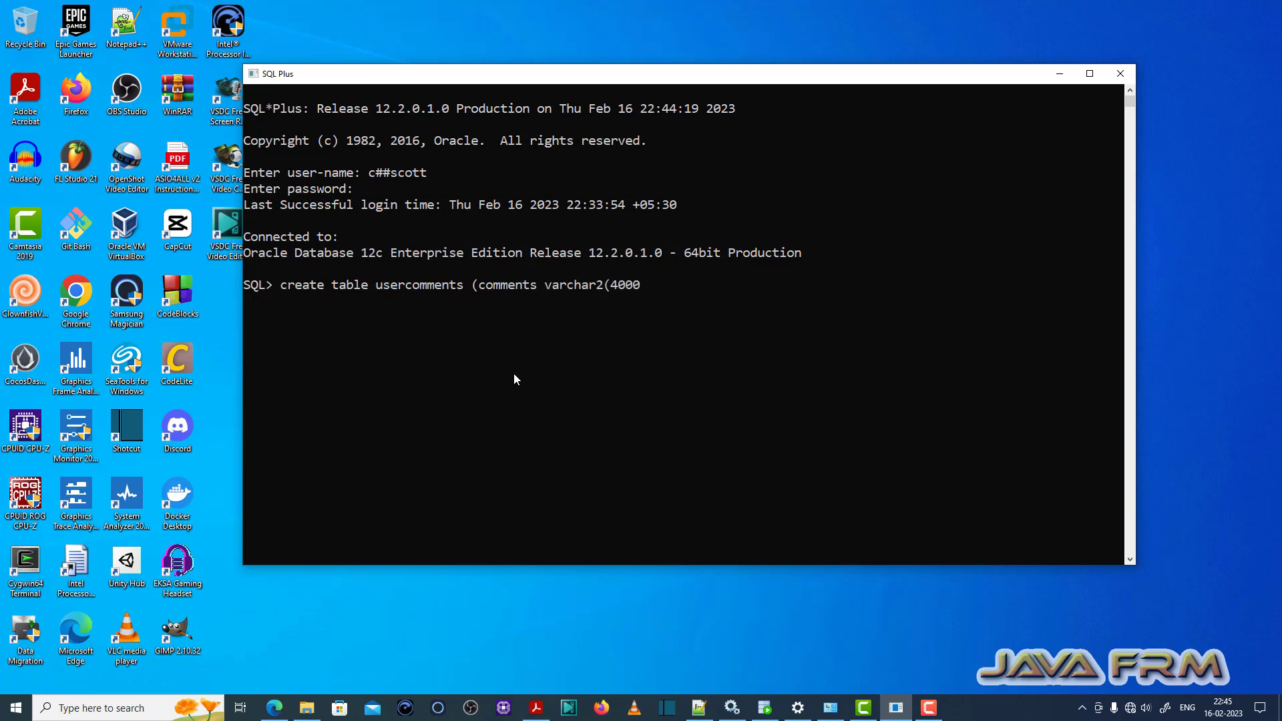
{"action": "type", "text": ")"}
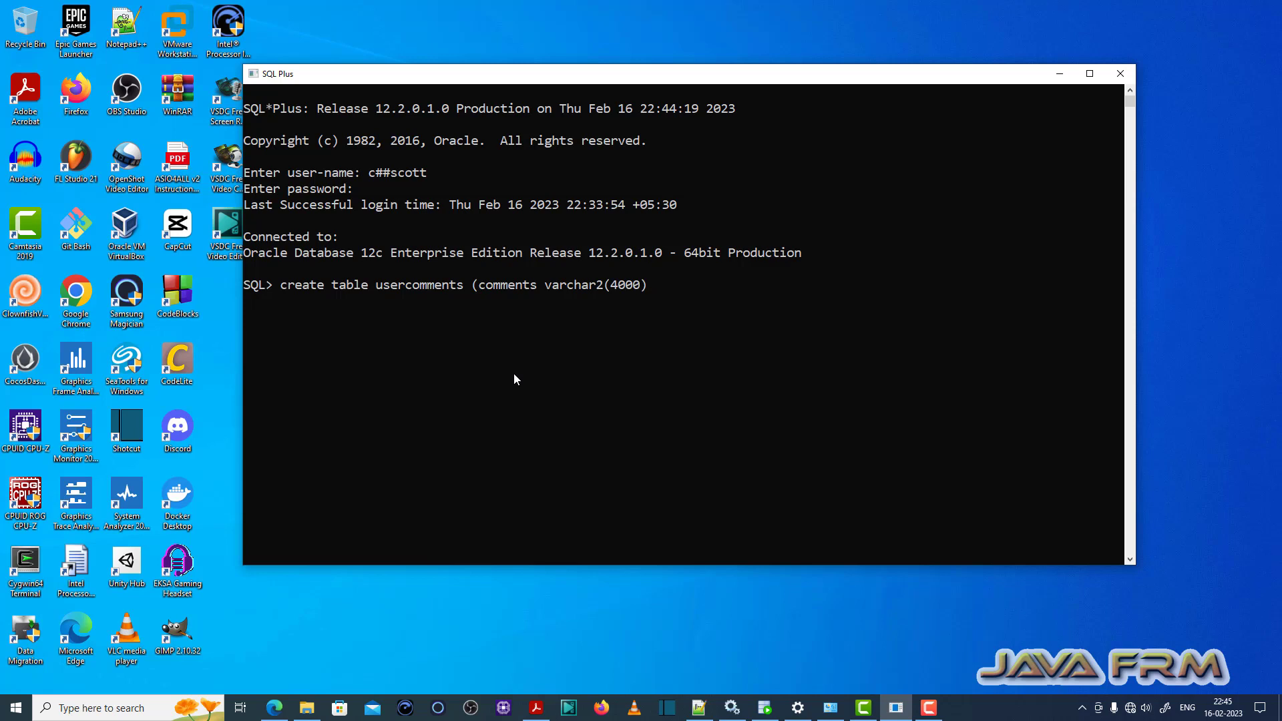
{"action": "type", "text": ");"}
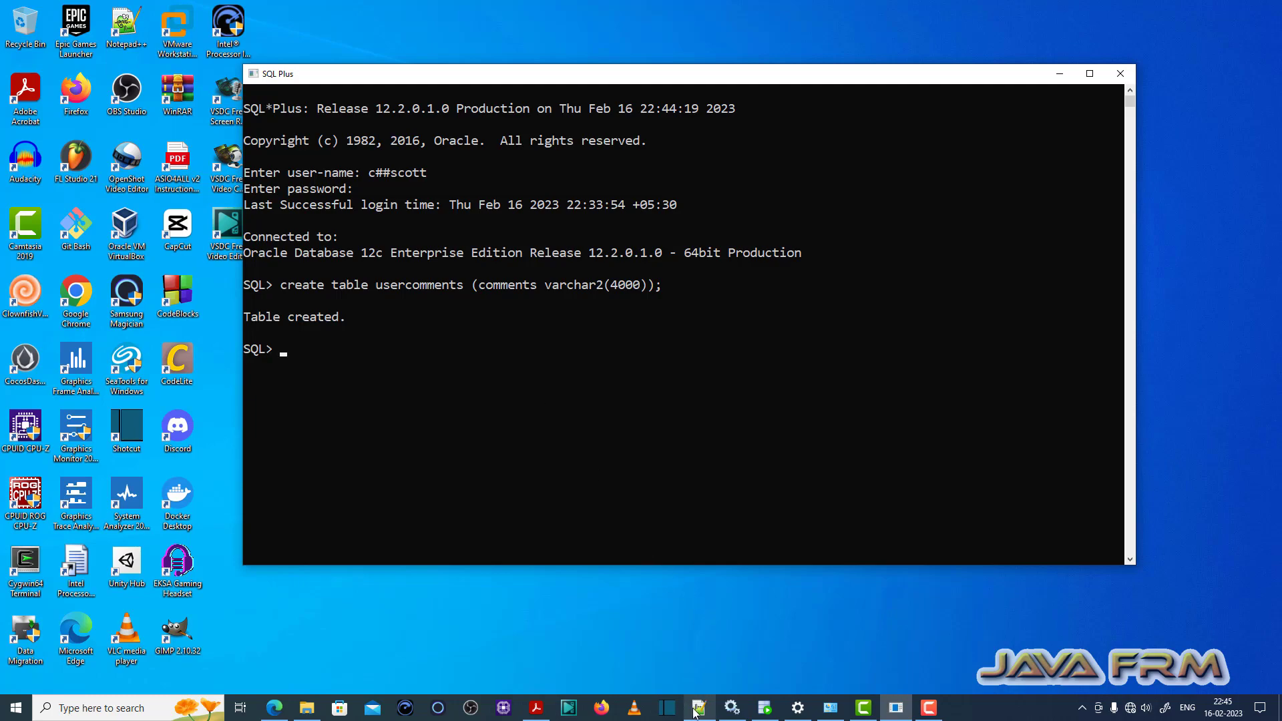
Copy the long 105-line insert statement from Notepad++ and return to the SQL session
{"action": "left_click", "coordinate": [696, 707]}
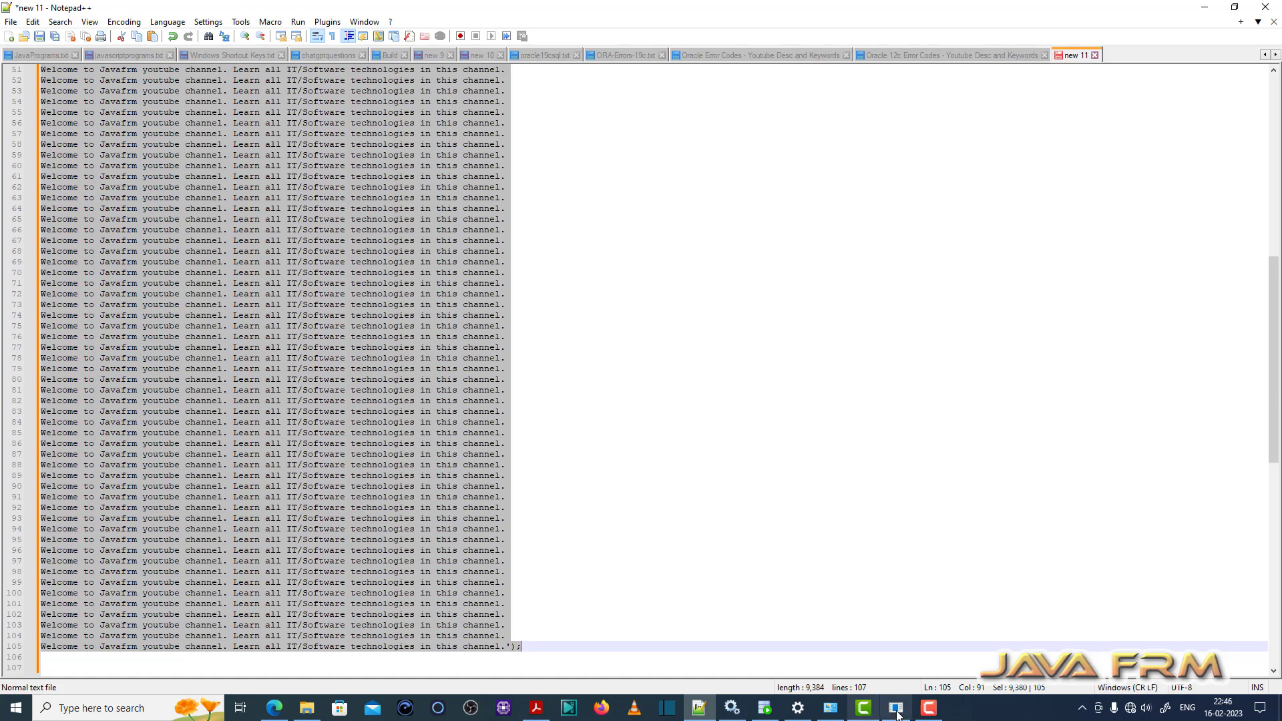
{"action": "left_click", "coordinate": [893, 707]}
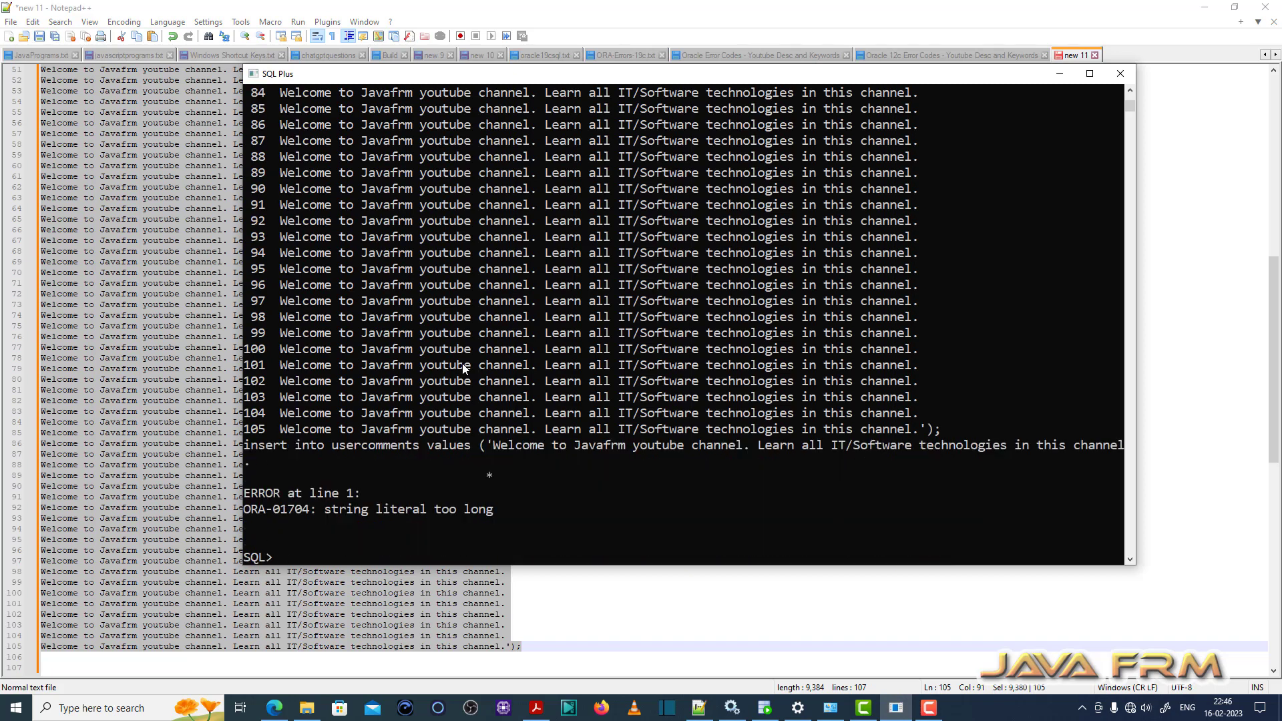
{"action": "mouse_move", "coordinate": [268, 520]}
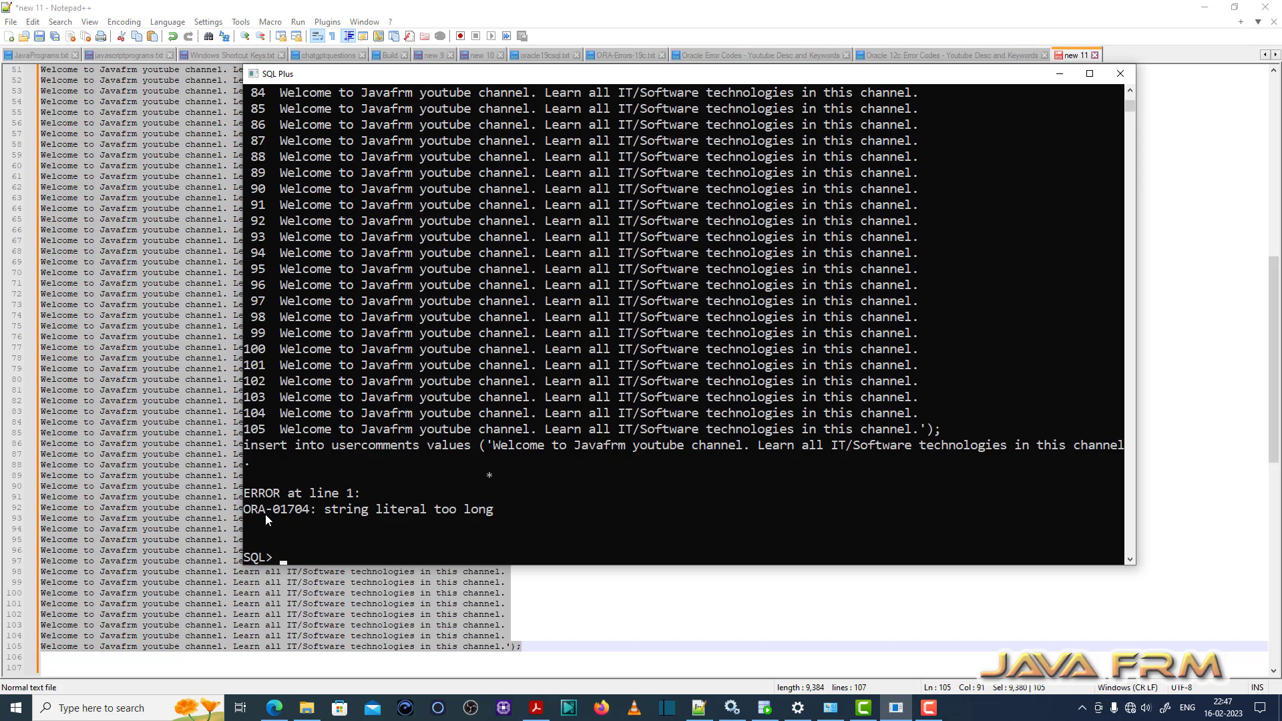
{"action": "mouse_move", "coordinate": [249, 517]}
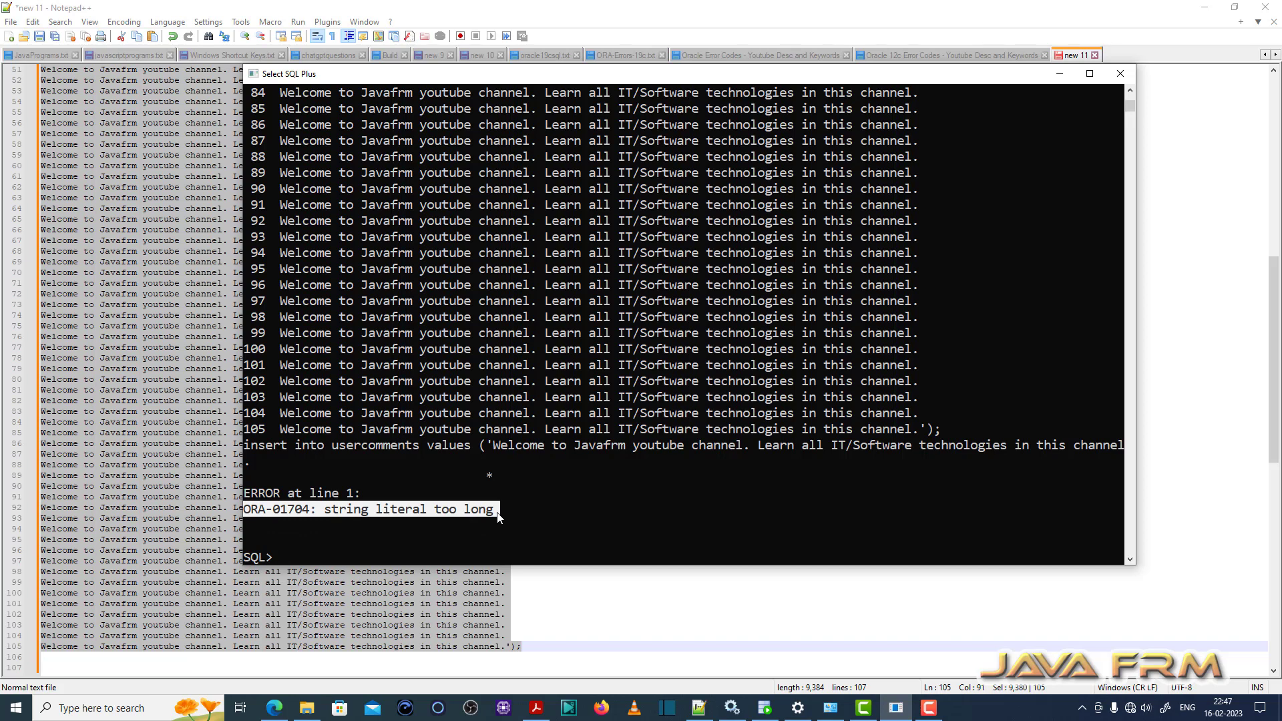
{"action": "mouse_move", "coordinate": [685, 518]}
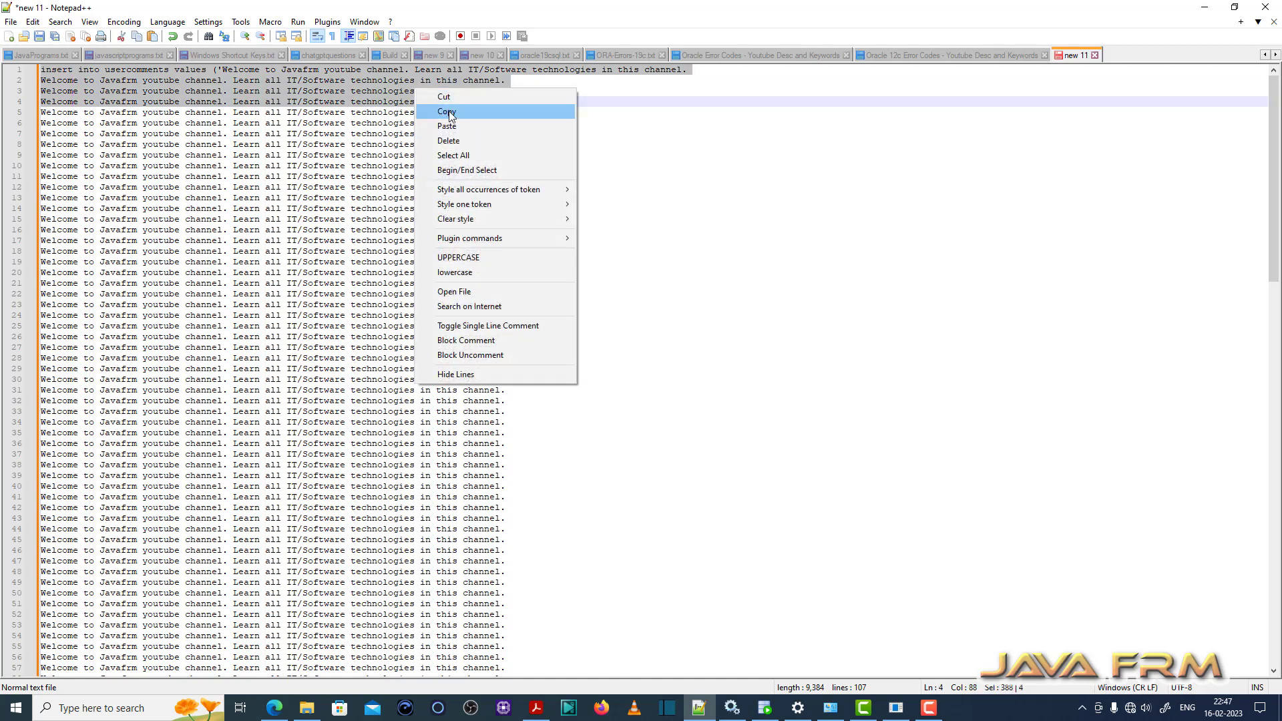
Close line 4 with ); so the first four lines form a complete shorter insert statement
{"action": "left_click", "coordinate": [446, 112]}
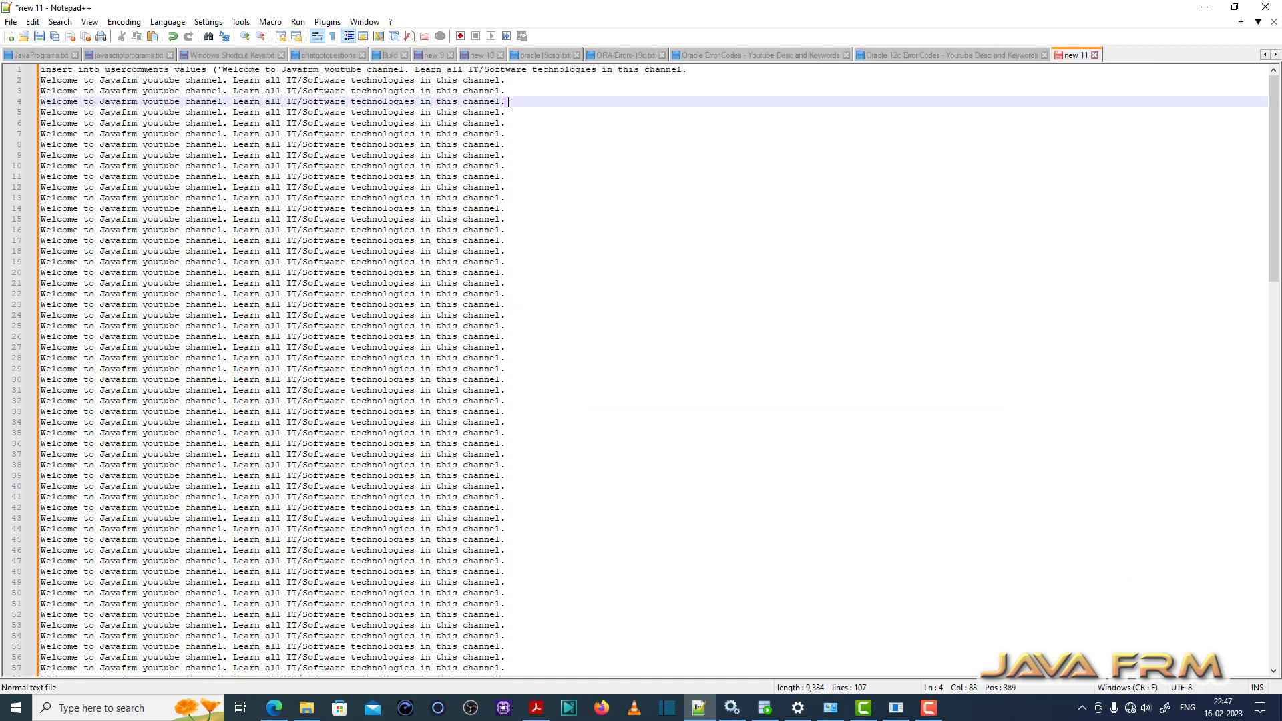
{"action": "type", "text": ")"}
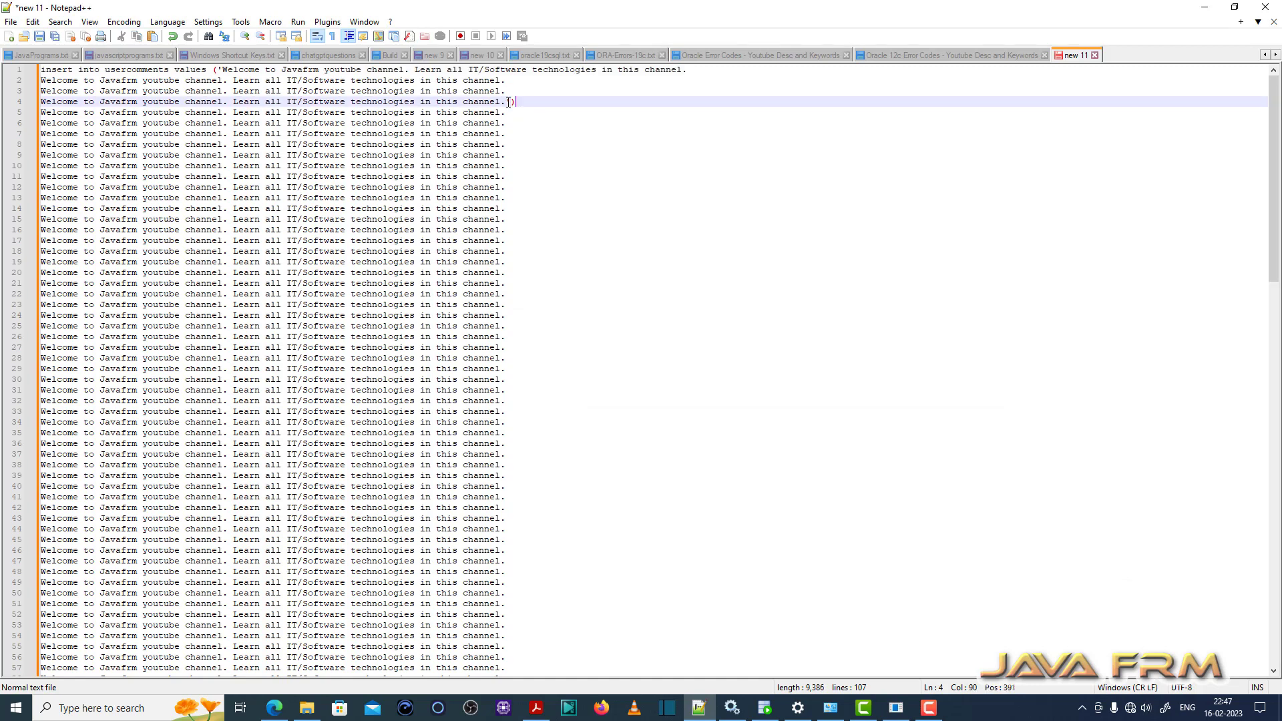
{"action": "type", "text": ";"}
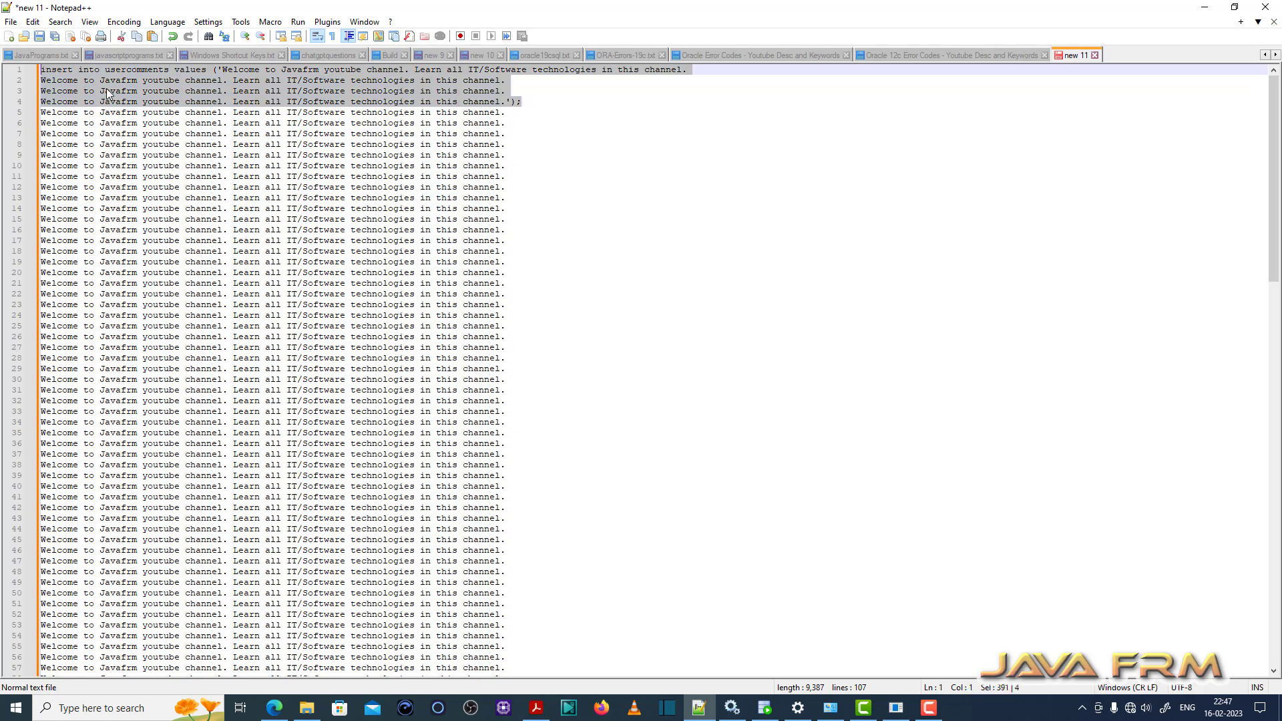
{"action": "mouse_move", "coordinate": [898, 642]}
{"action": "type", "text": "ORA-01704: str"}
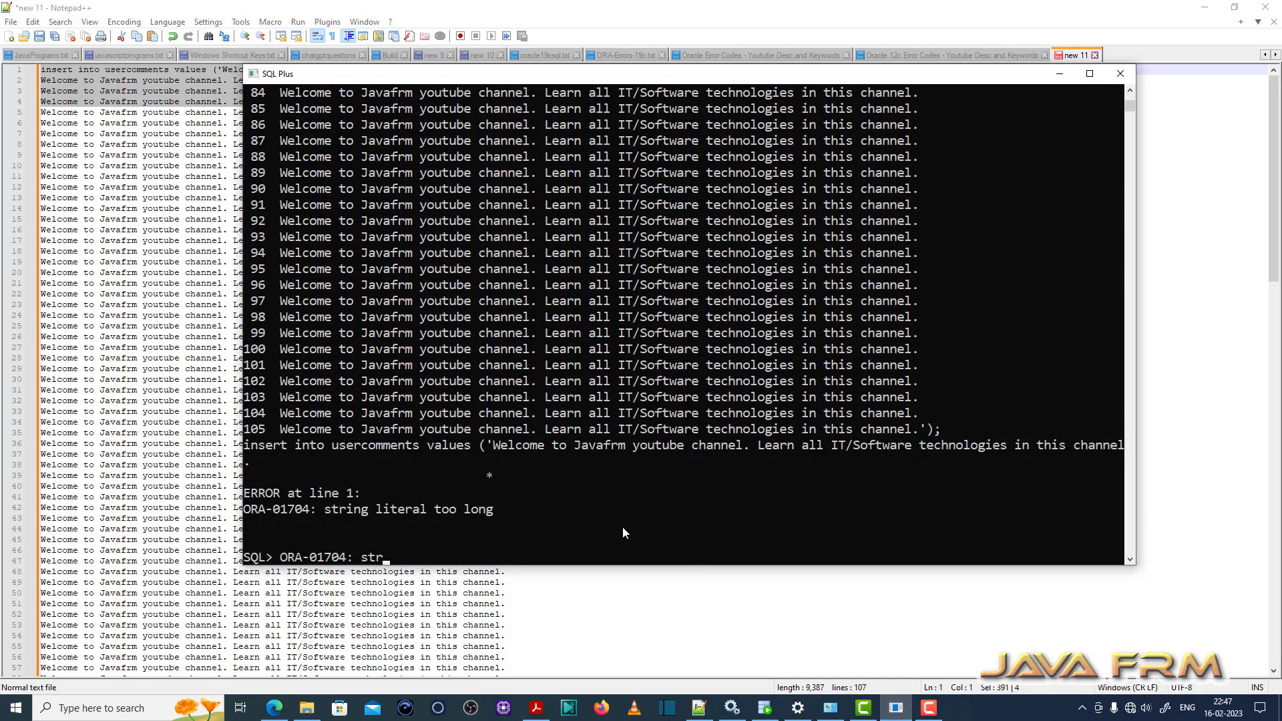
Discard the stray pasted error text so the four-line insert can run cleanly
{"action": "key", "text": "Return"}
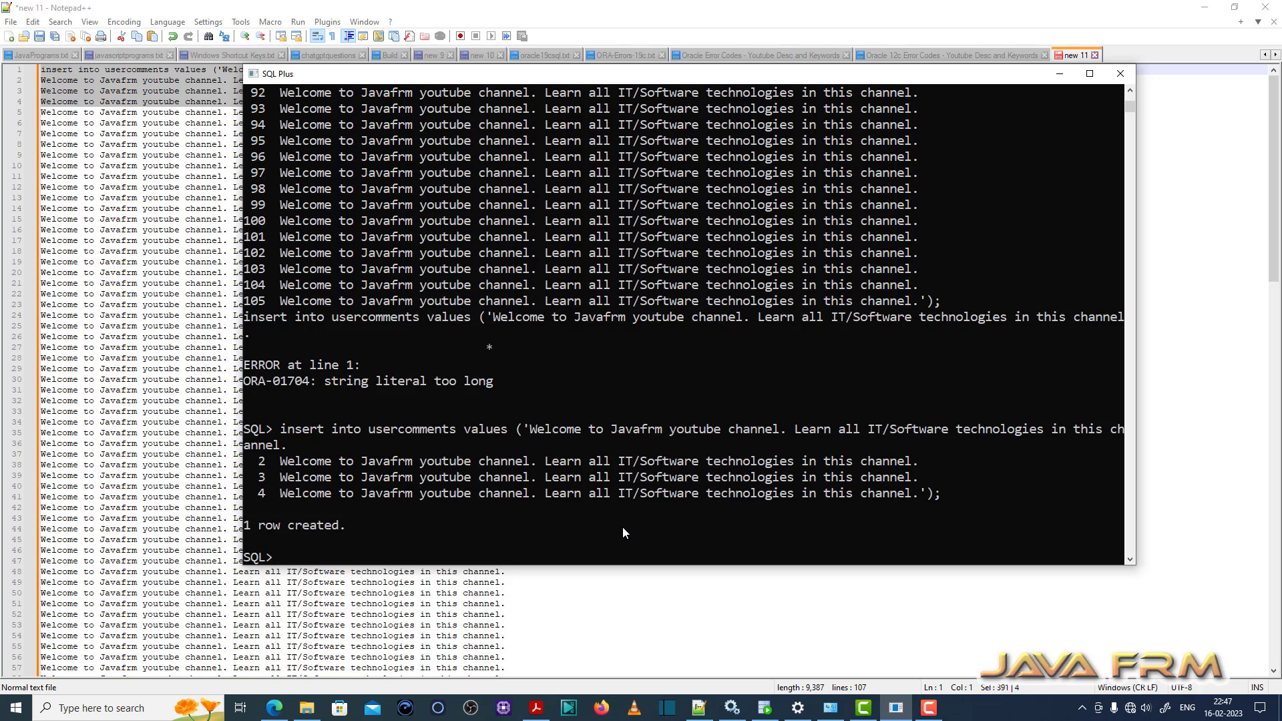
{"action": "mouse_move", "coordinate": [837, 507]}
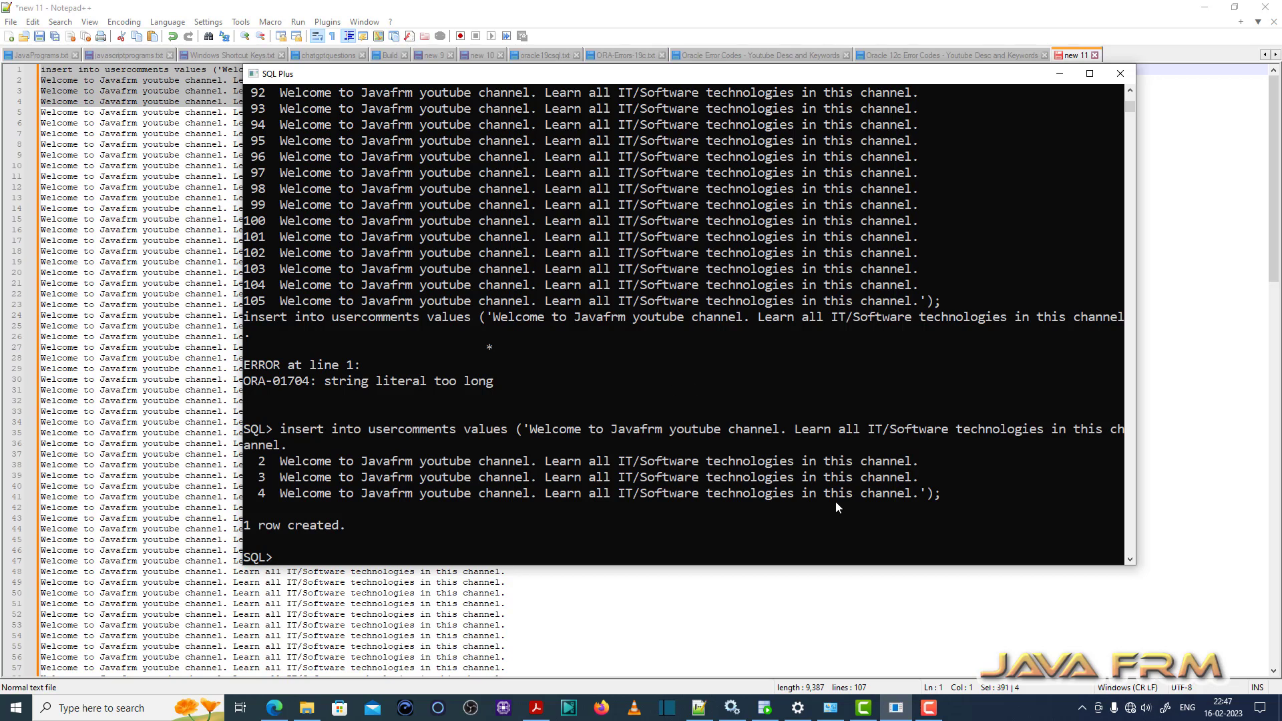